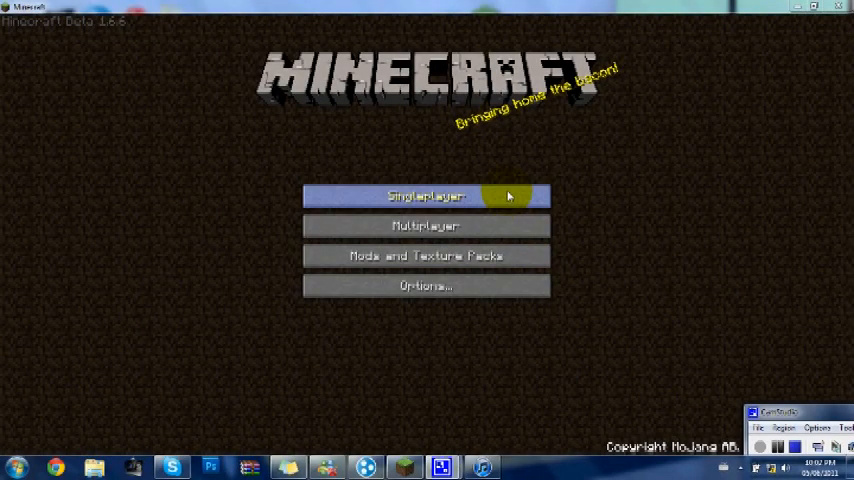
Load the Flatgrass world from the singleplayer saved-worlds list.
left_click(425, 196)
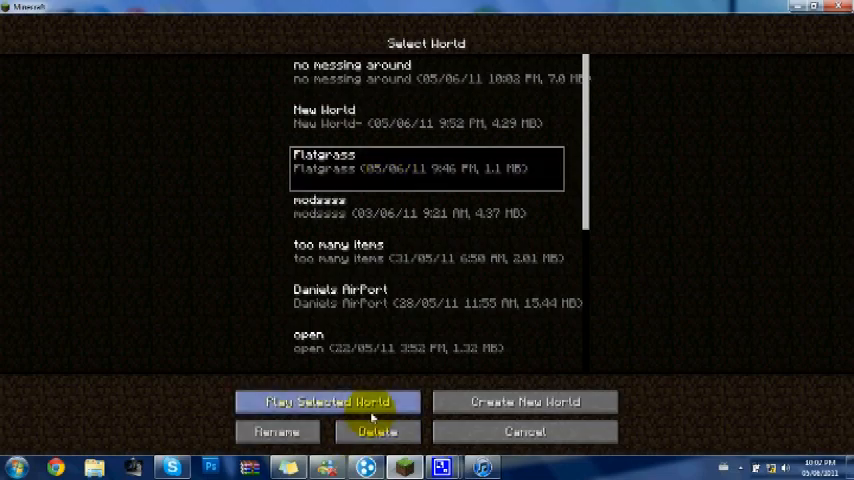
left_click(334, 401)
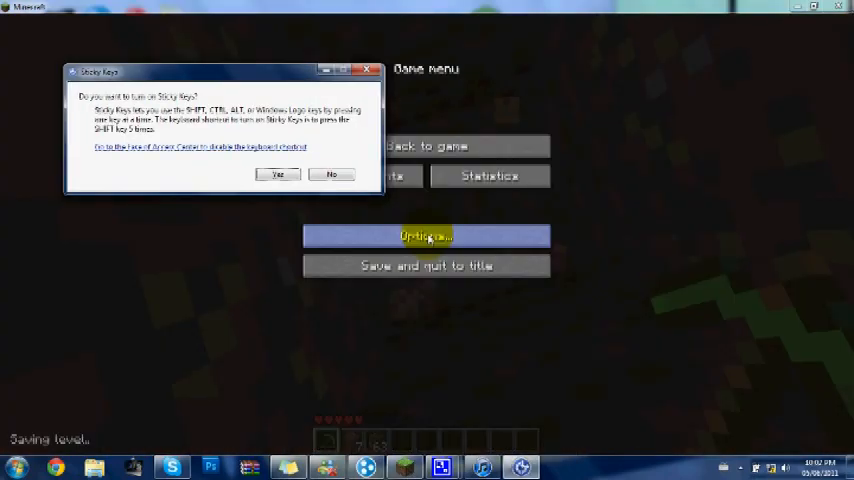
Leave the pause menu and return to gameplay inside the dug pit.
left_click(330, 174)
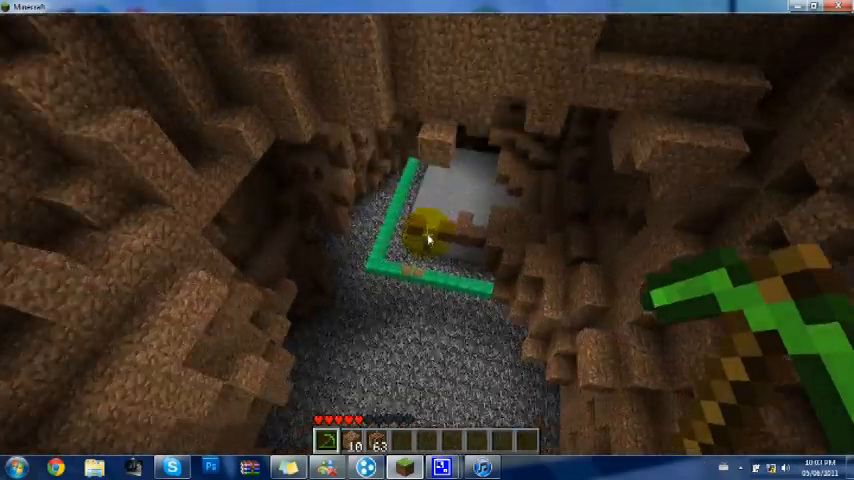
mouse_move(427, 240)
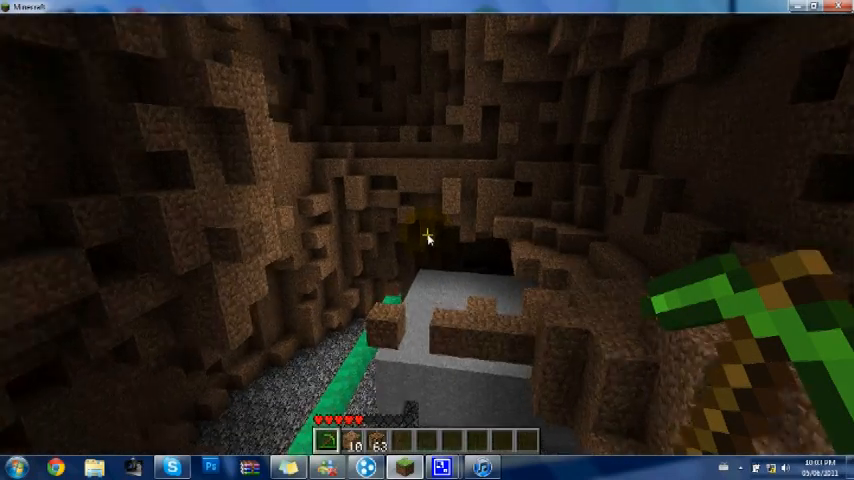
mouse_move(427, 240)
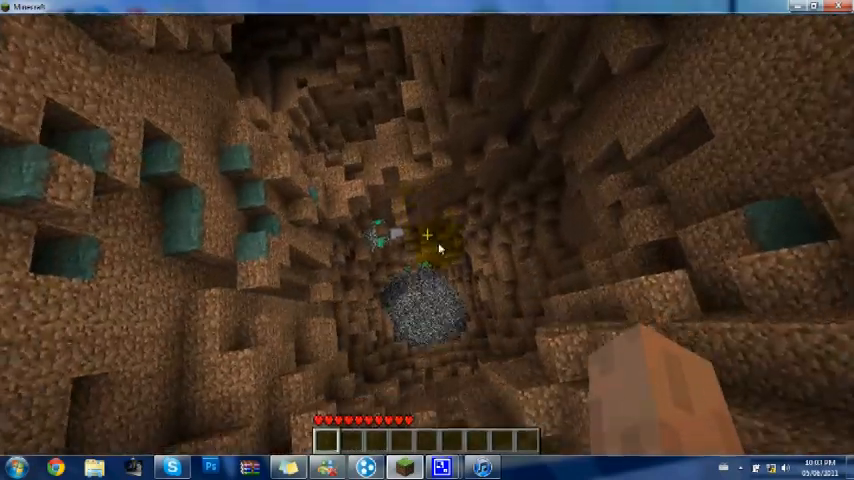
Take a green tool and block stacks from the TooManyItems inventory panel into the hotbar.
key("e")
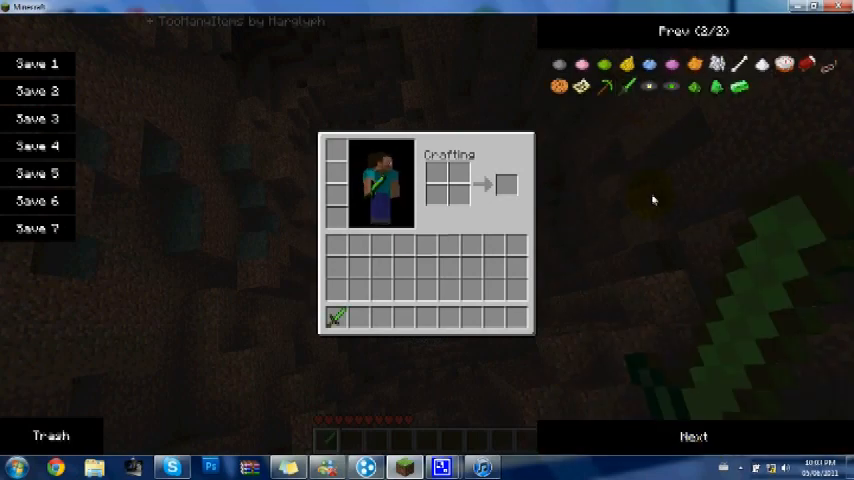
key("Escape")
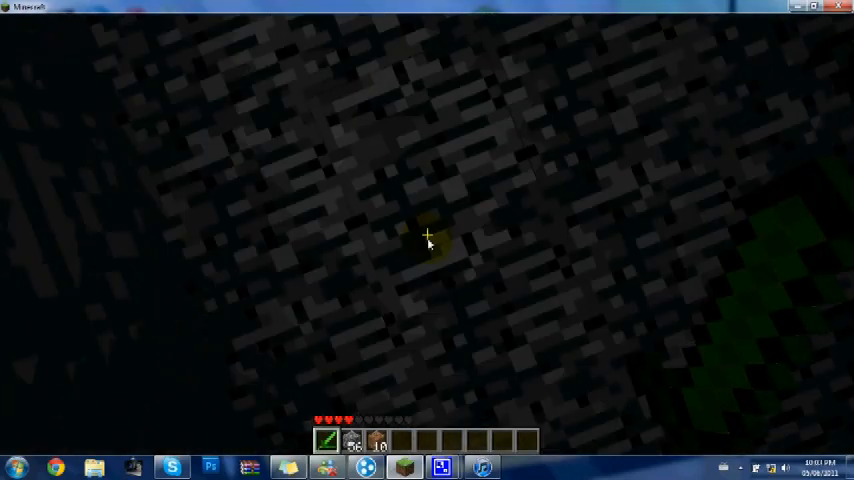
Fly up out of the pit to the surface and toggle flying off.
key("e")
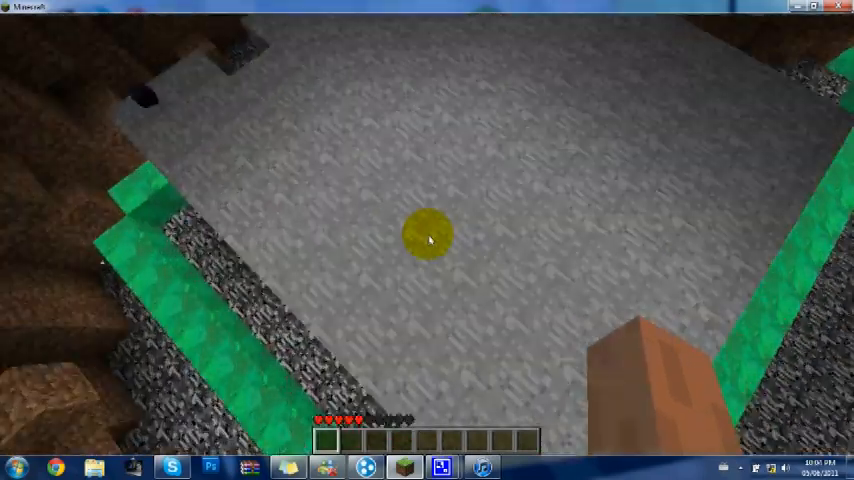
key("e")
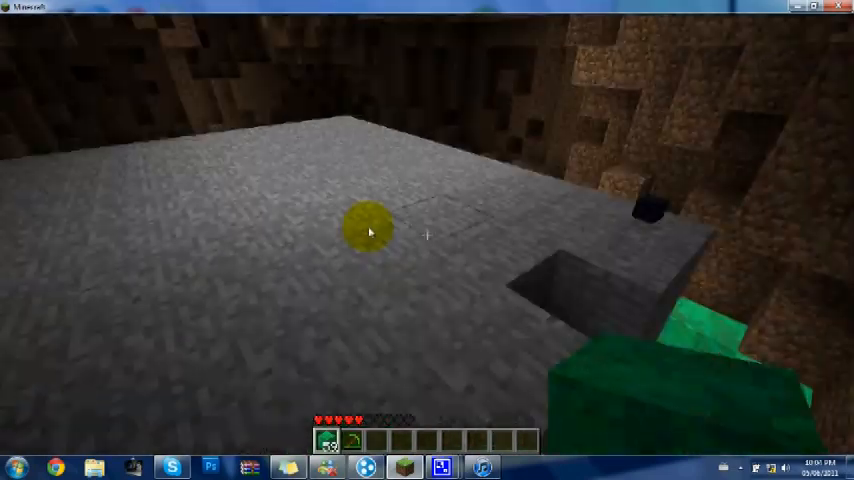
mouse_move(427, 237)
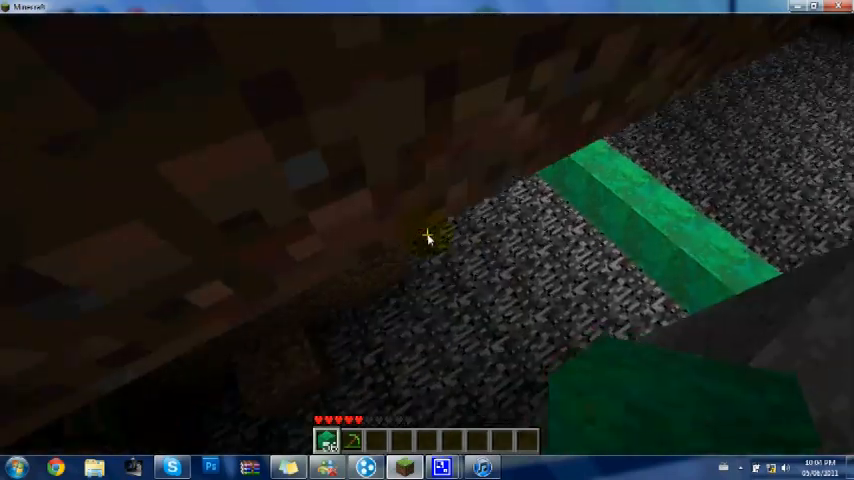
mouse_move(428, 238)
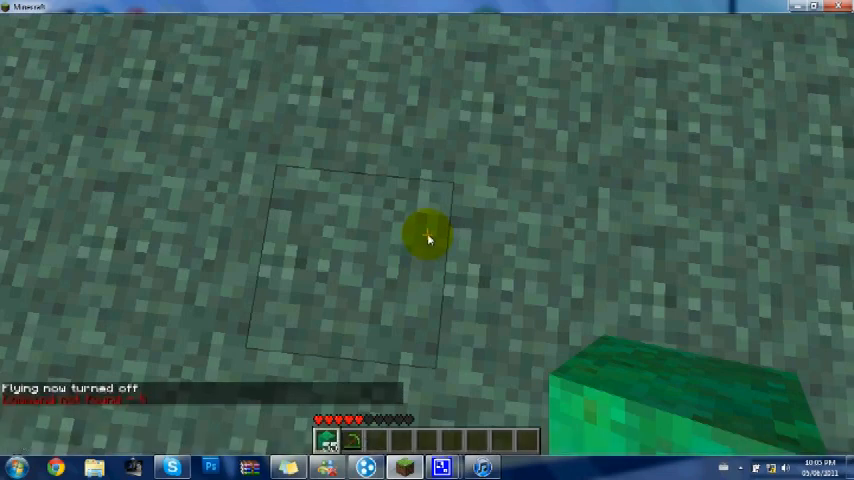
key("e")
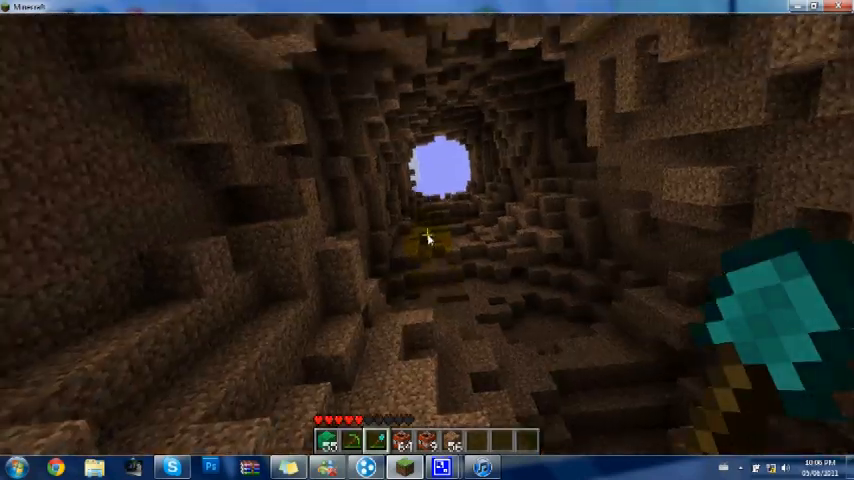
mouse_move(427, 239)
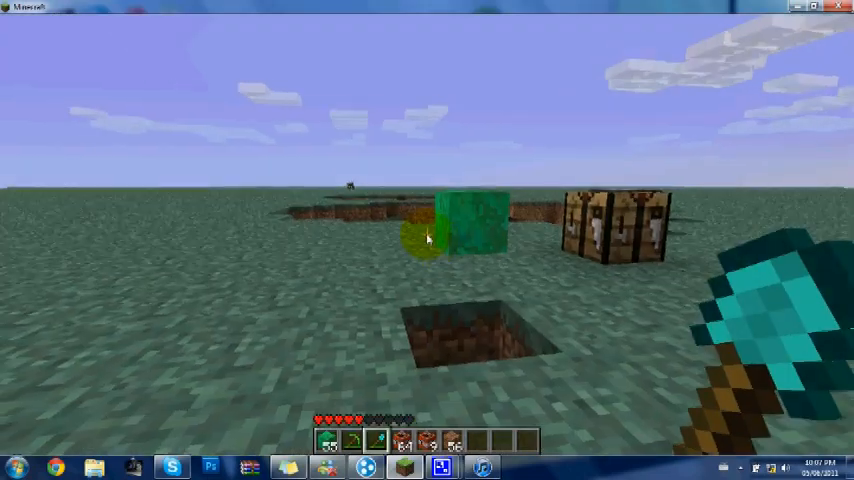
Pause the game on the flat surface beside the crafting table and dug hole.
key("Escape")
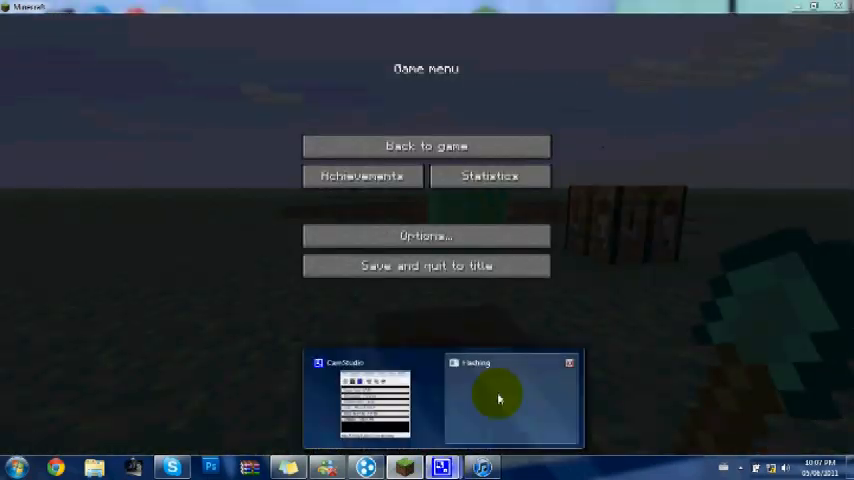